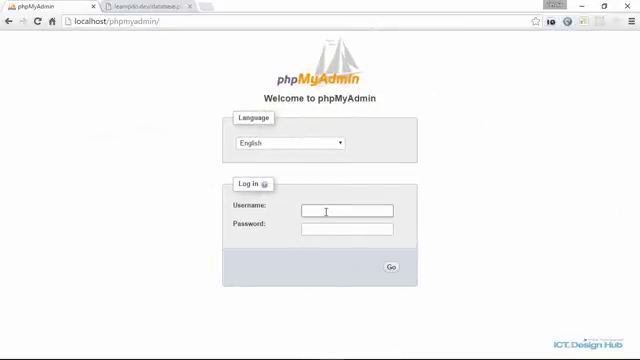
# Step: Log in to phpMyAdmin as user 'task' to reach the databases overview
pyautogui.write('task')
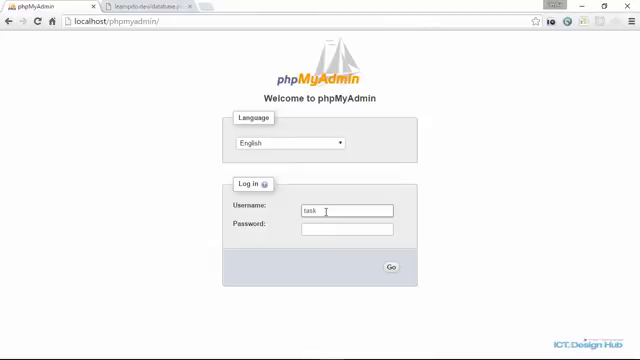
pyautogui.click(388, 268)
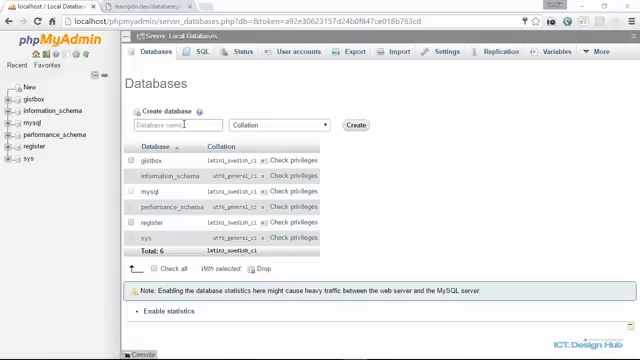
# Step: Create a new empty database named 'library'
pyautogui.write('lib')
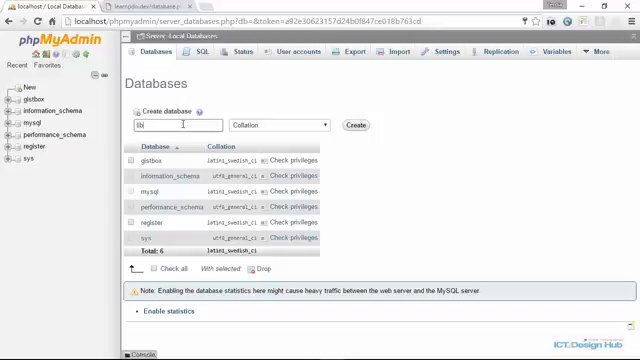
pyautogui.write('library')
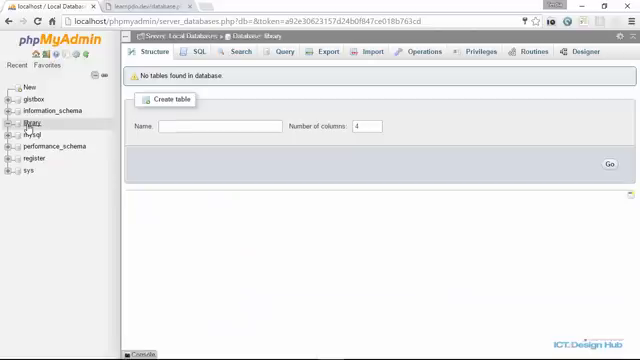
pyautogui.click(32, 122)
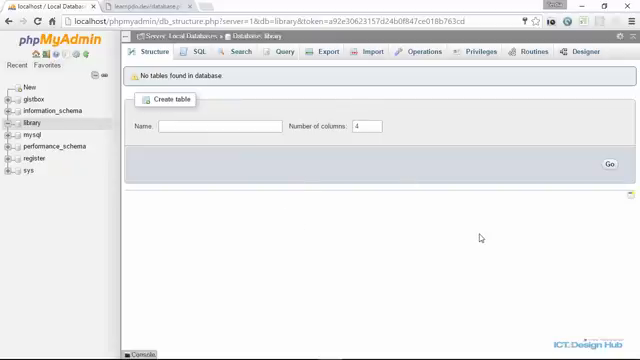
pyautogui.moveTo(362, 216)
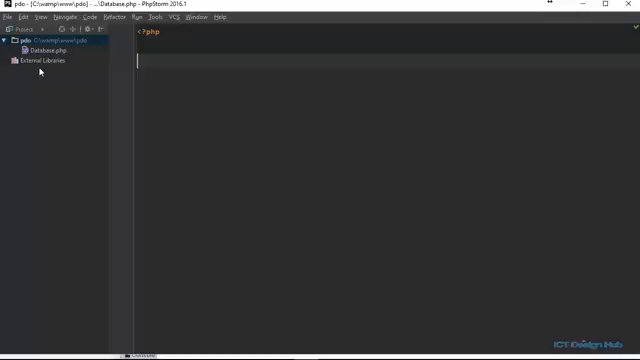
# Step: Assign $conn a new PDO to mysql:host=localhost;dbname=library with user 'task' and password
pyautogui.write('$conn')
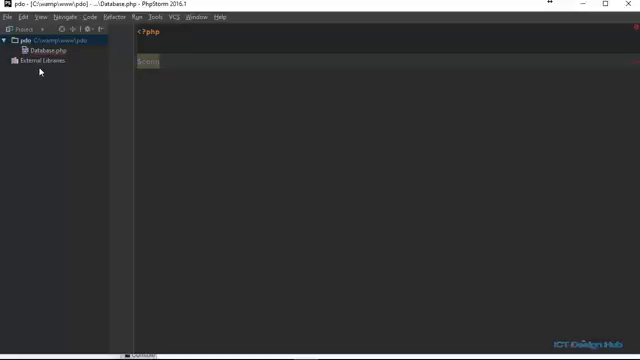
pyautogui.write('= new PDO("");')
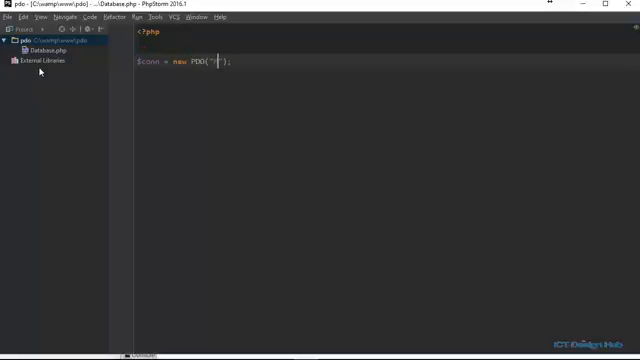
pyautogui.write('mysql:')
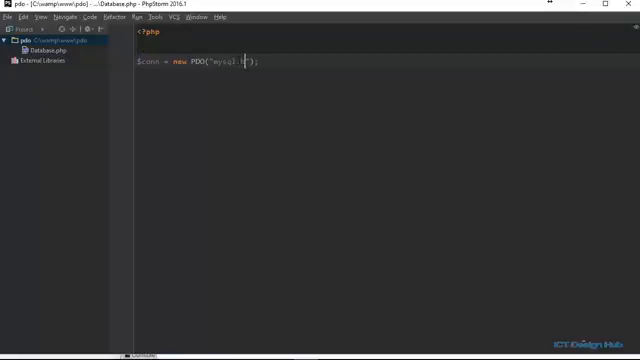
pyautogui.write('host;library')
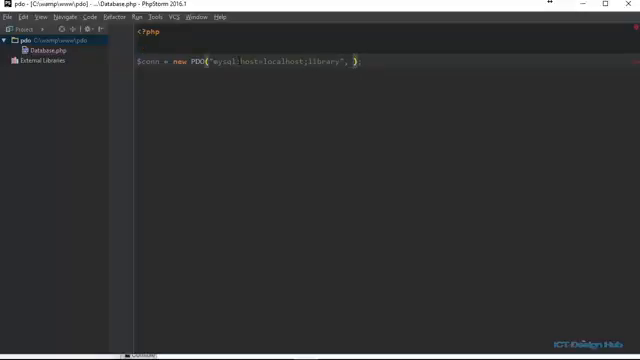
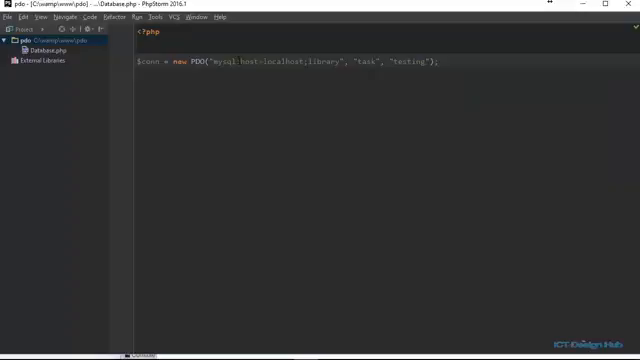
# Step: Echo "connection successful" after the PDO connection line
pyautogui.write('echo')
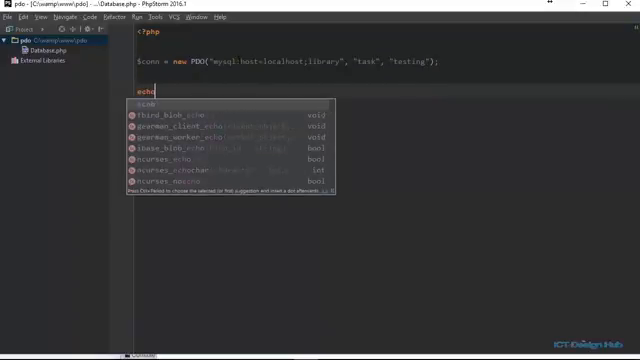
pyautogui.write('"connection successful";')
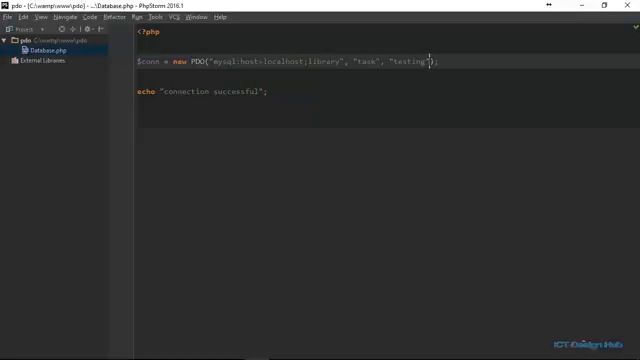
# Step: Pass array(PDO::ATTR_PERSISTENT => true) as the PDO options and start a new $conn line
pyautogui.write(', array(PDO')
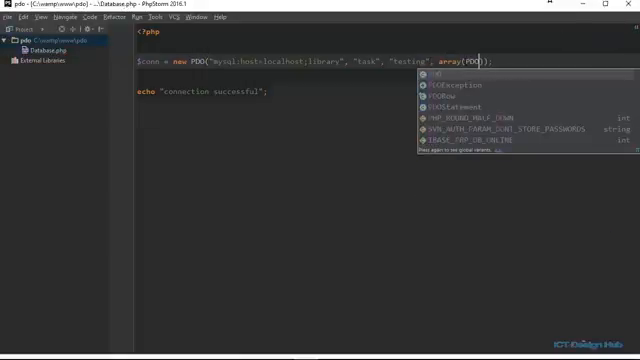
pyautogui.write('::ATTR_PERSISTENT => true));')
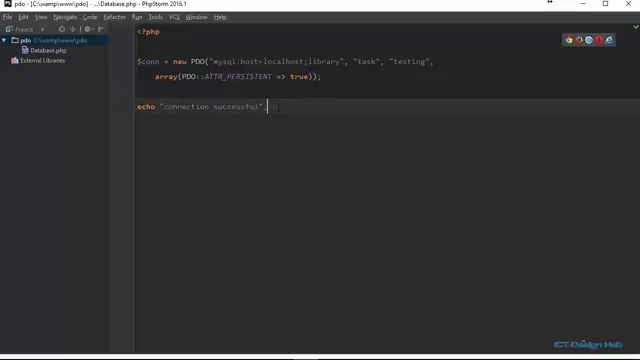
pyautogui.write('$conn =')
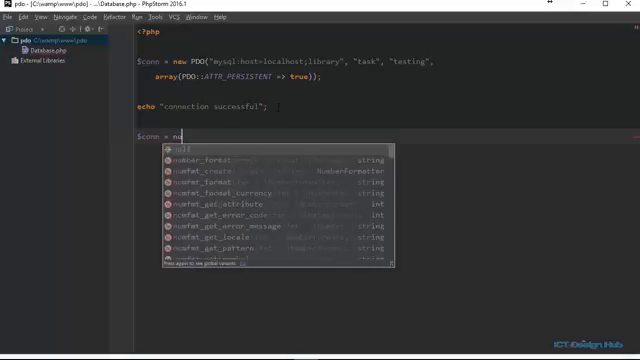
# Step: Set $conn = null at the end of the file to close the connection
pyautogui.write('null;')
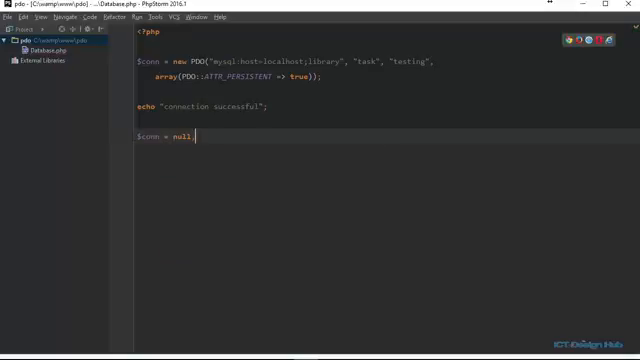